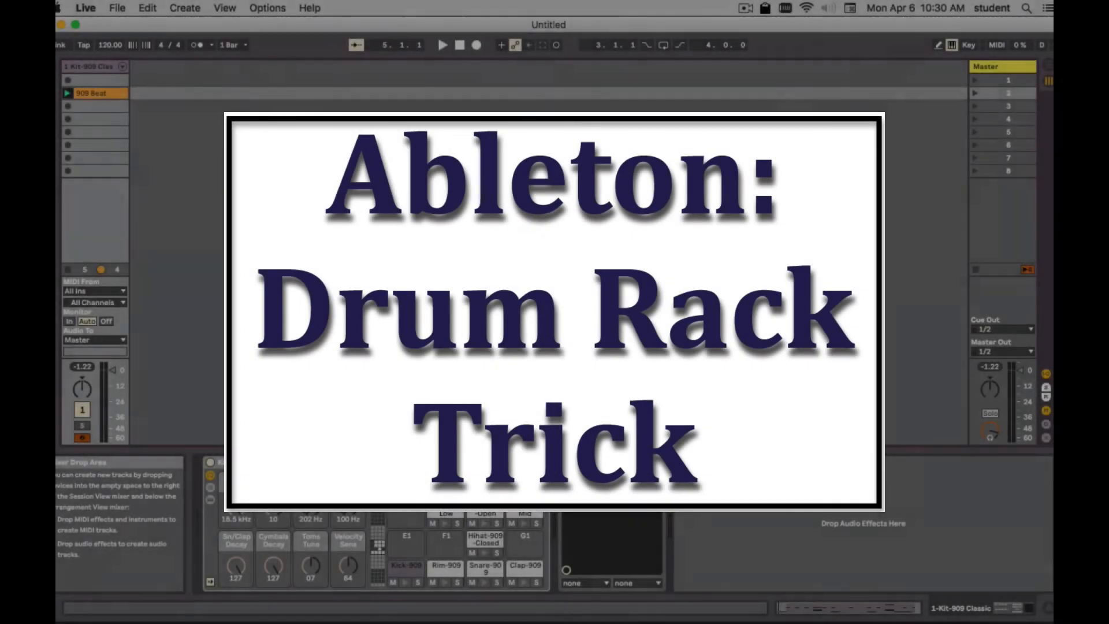
# Place the 909 Beat clip at bar 1 of the Kit-909 Classic track and show the Arrangement timeline.
pyautogui.click(68, 92)
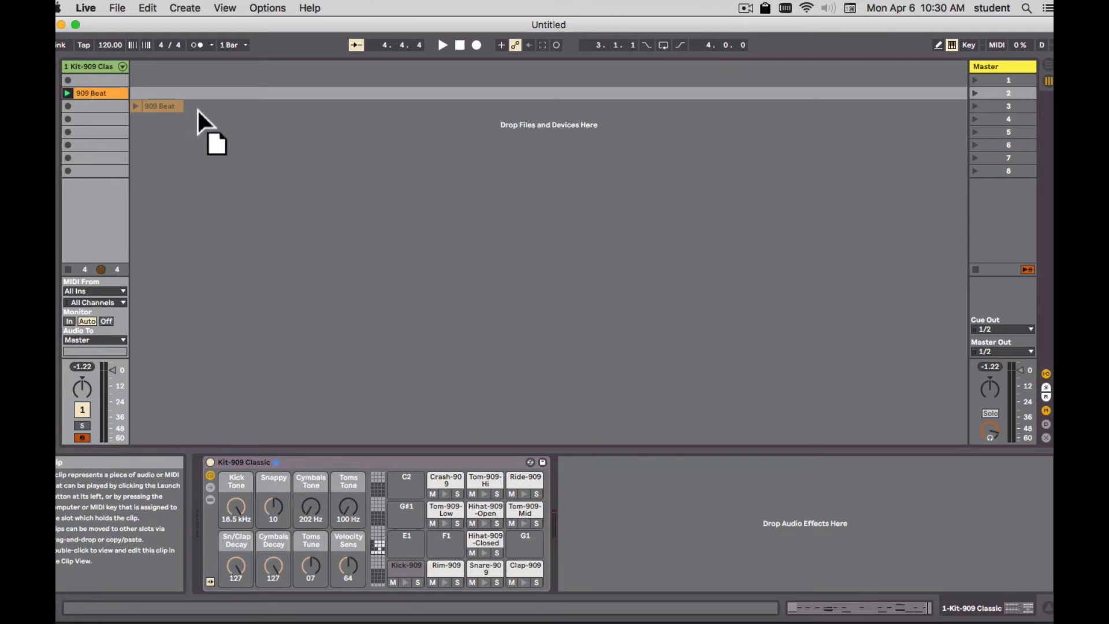
pyautogui.press('tab')
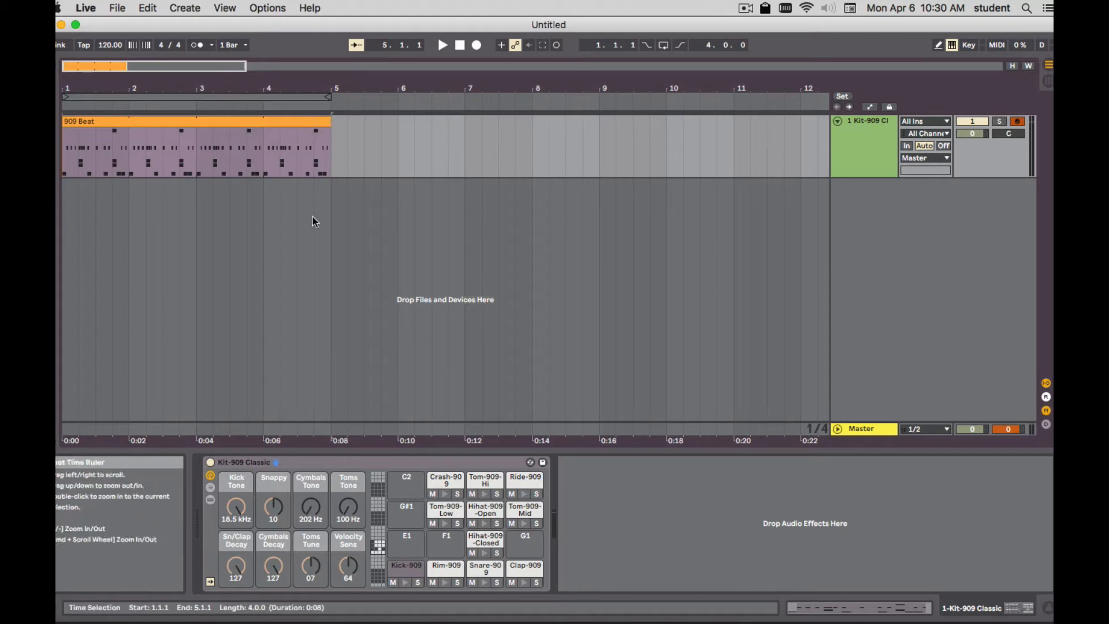
# Extract the Kick-909 pad into its own track carrying only the kick notes of 909 Beat across bars 1–5.
pyautogui.click(405, 569)
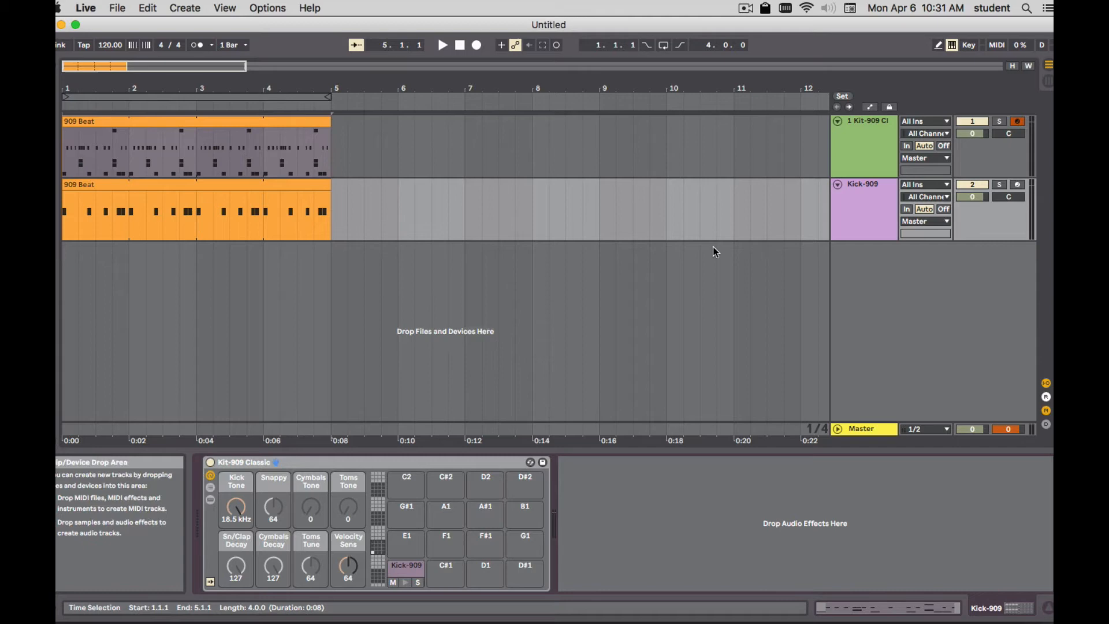
pyautogui.click(999, 185)
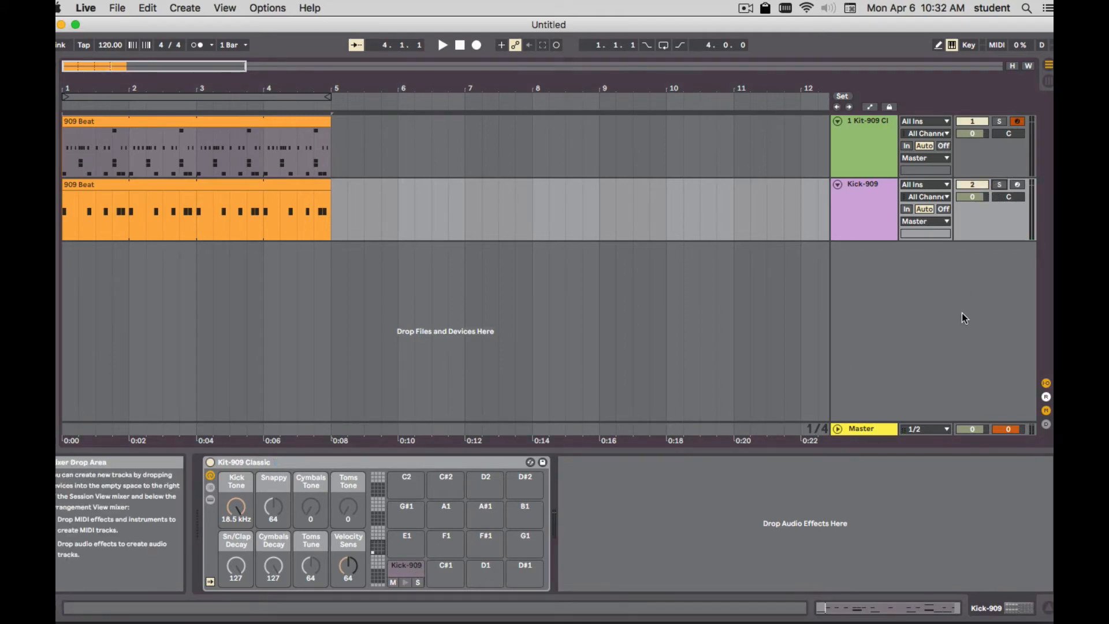
# Bring the Kit-909 Classic track's full Drum Rack back into the Device View.
pyautogui.click(441, 45)
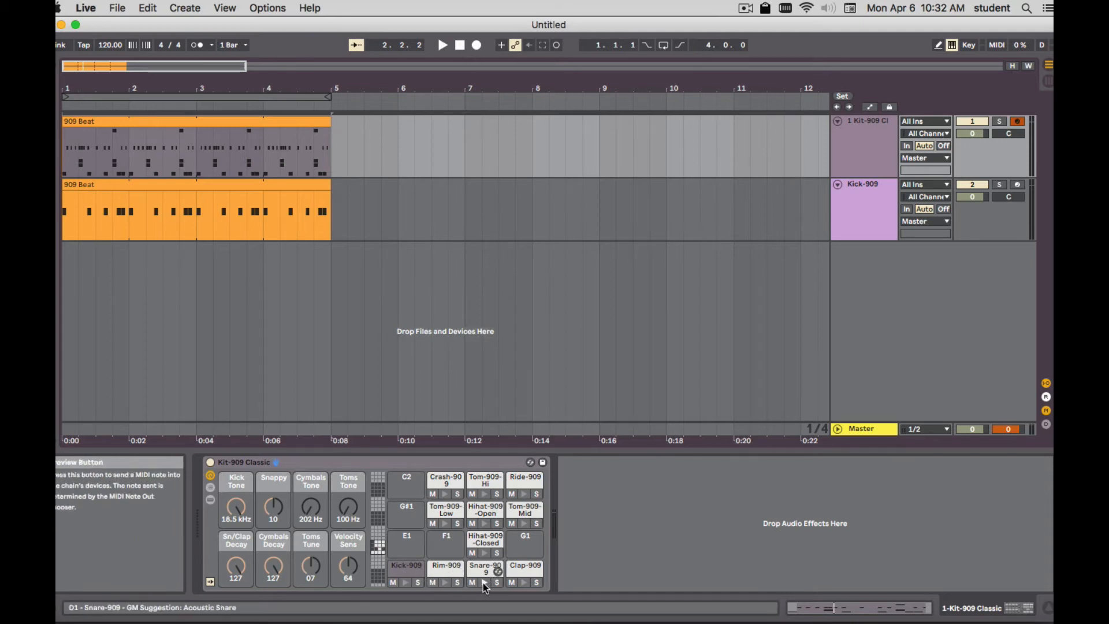
# Extract the Clap-909 pad into a new Clap-909 track holding only the clap notes across bars 1–5.
pyautogui.click(524, 565)
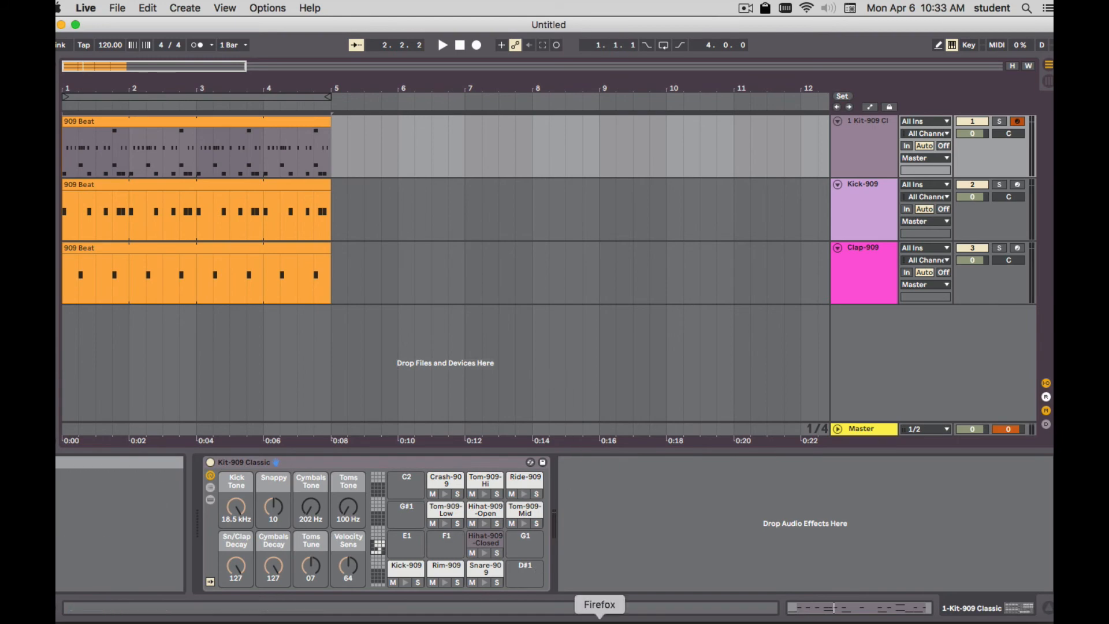
pyautogui.click(599, 604)
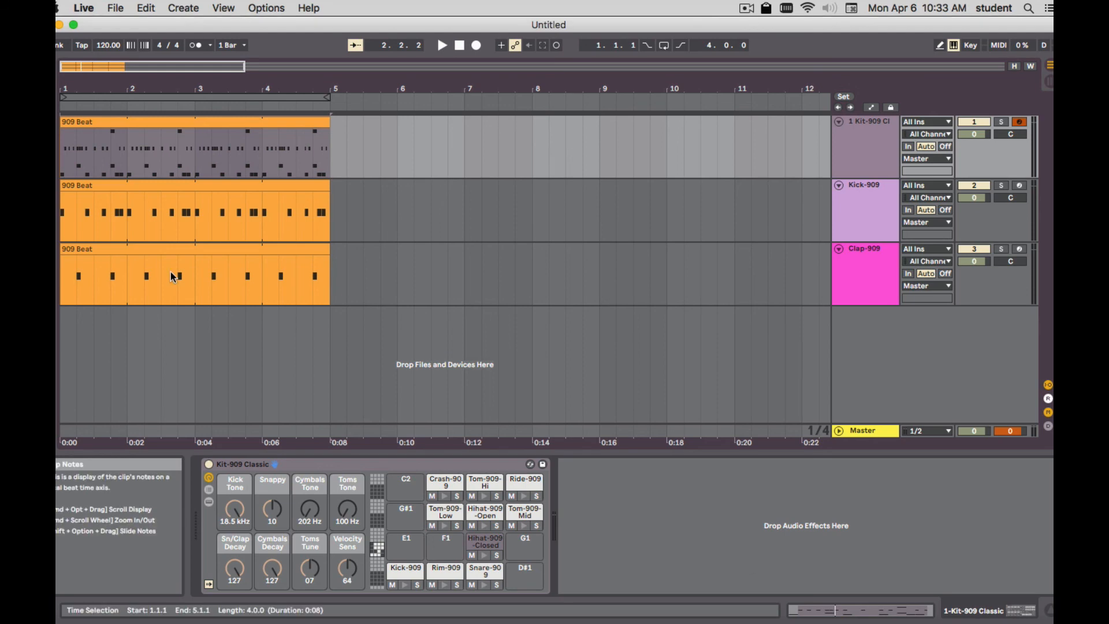
pyautogui.moveTo(184, 298)
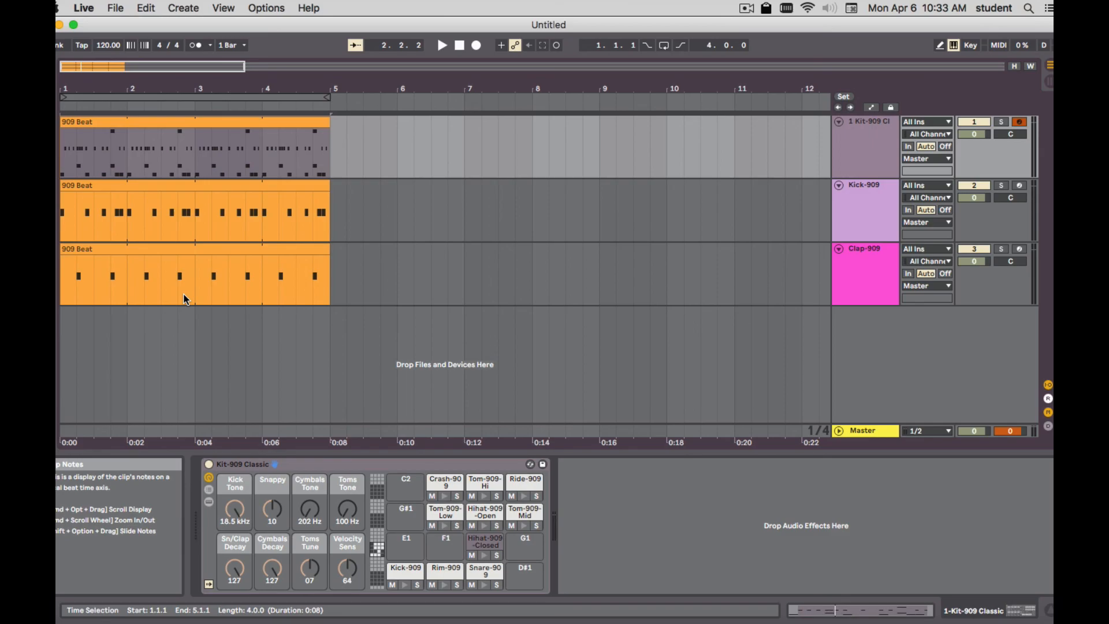